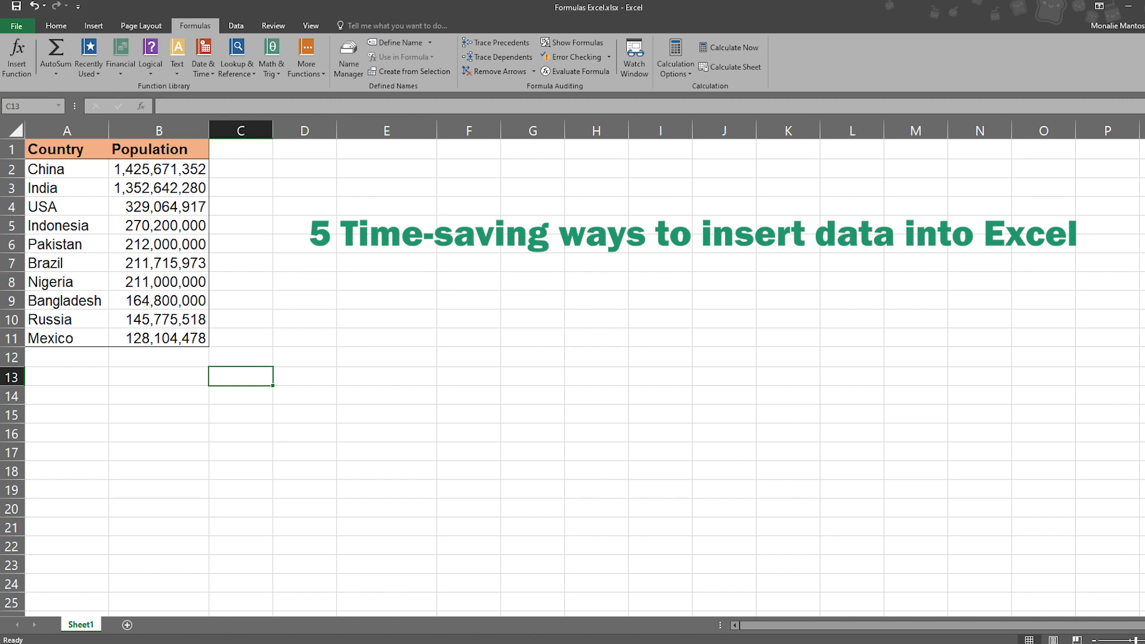
- Select the empty cell below the population figures and start typing =sum
left_click(55, 27)
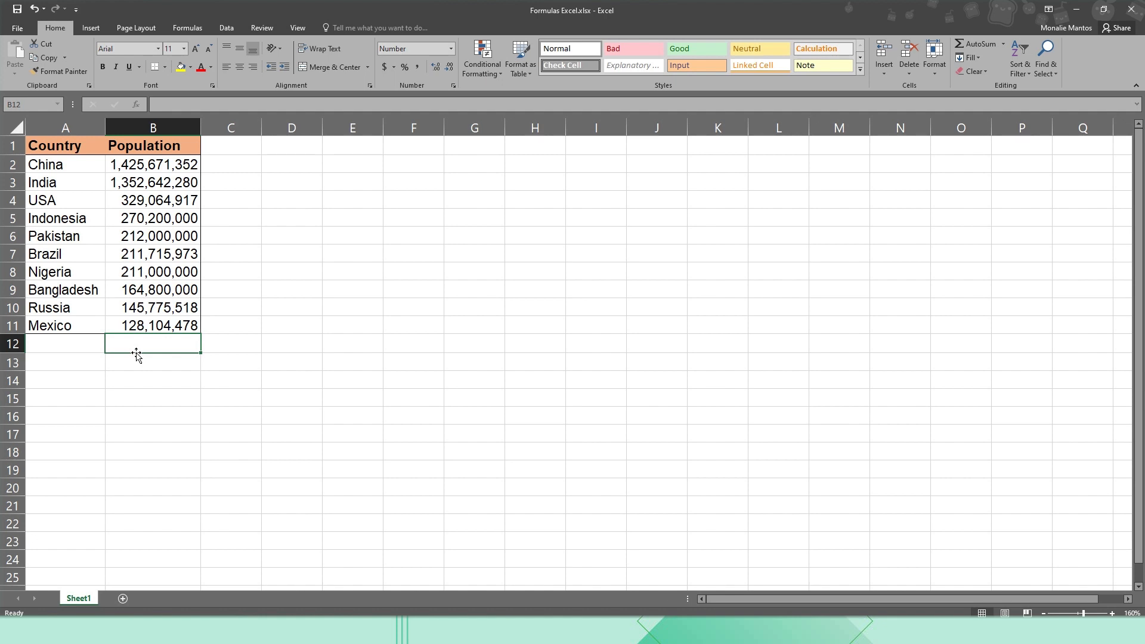
type("=")
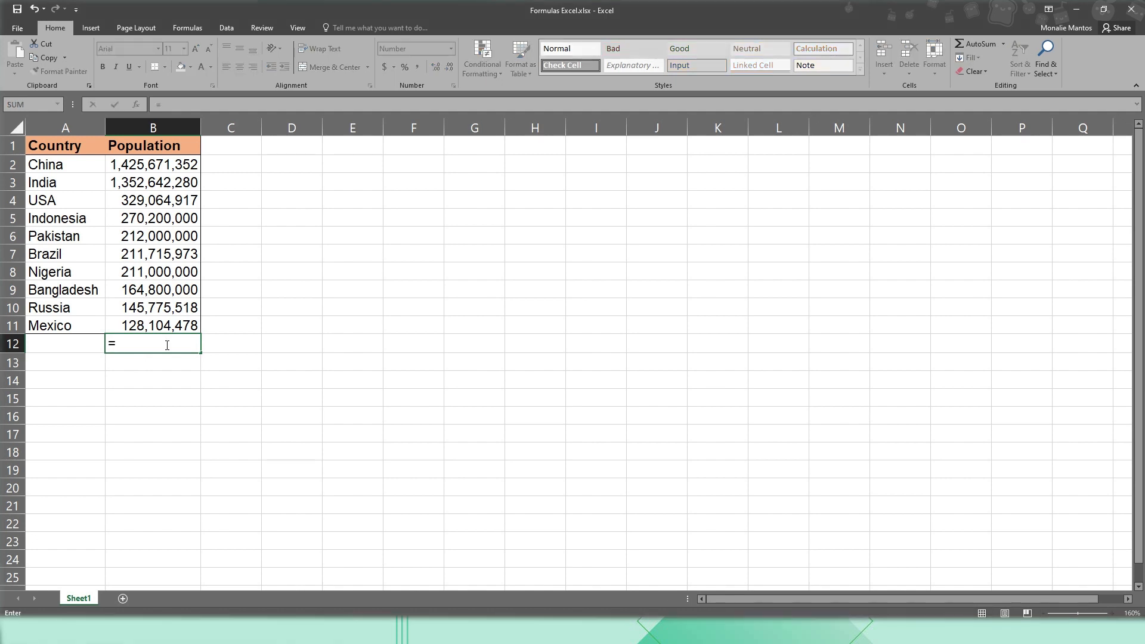
type("sum")
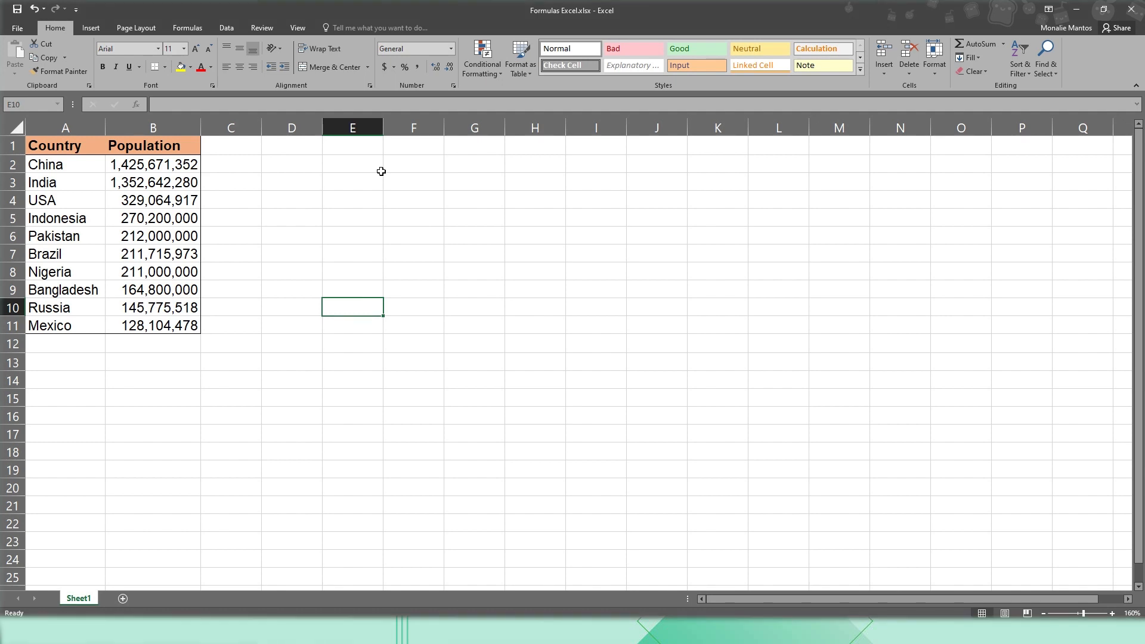
- Open the Insert Function dialog from Formulas to browse recently used functions
left_click(187, 28)
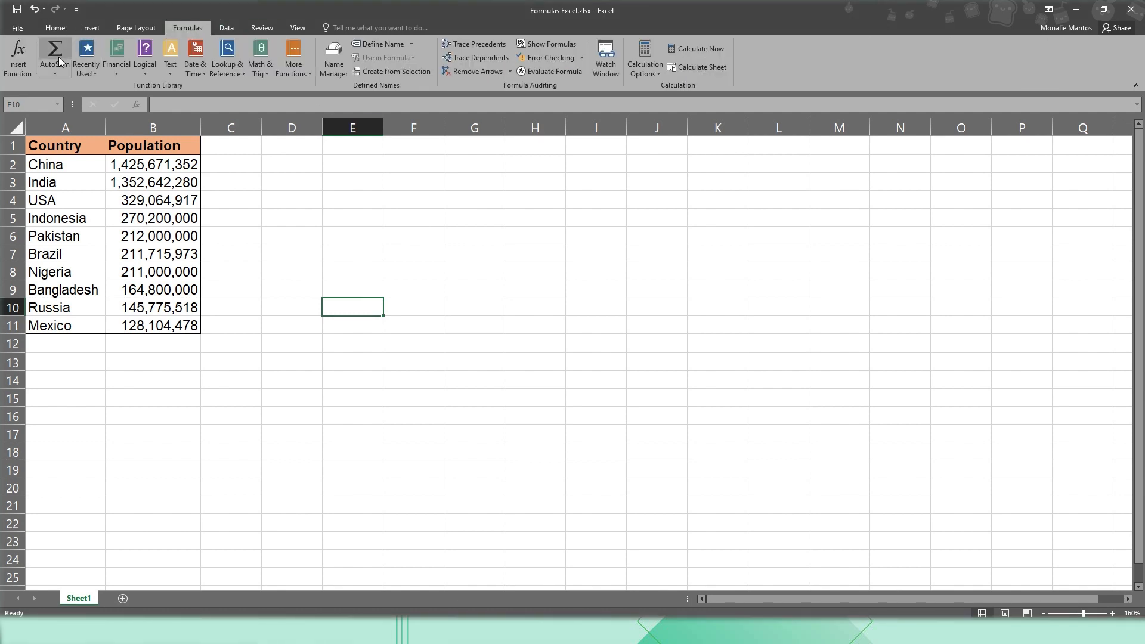
mouse_move(16, 58)
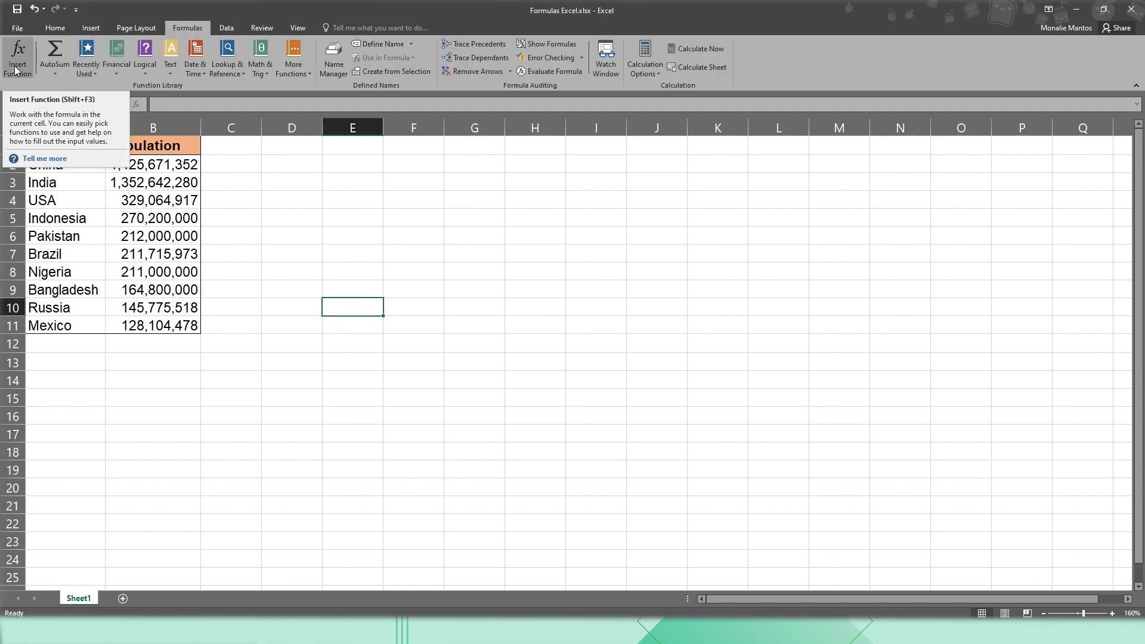
left_click(17, 58)
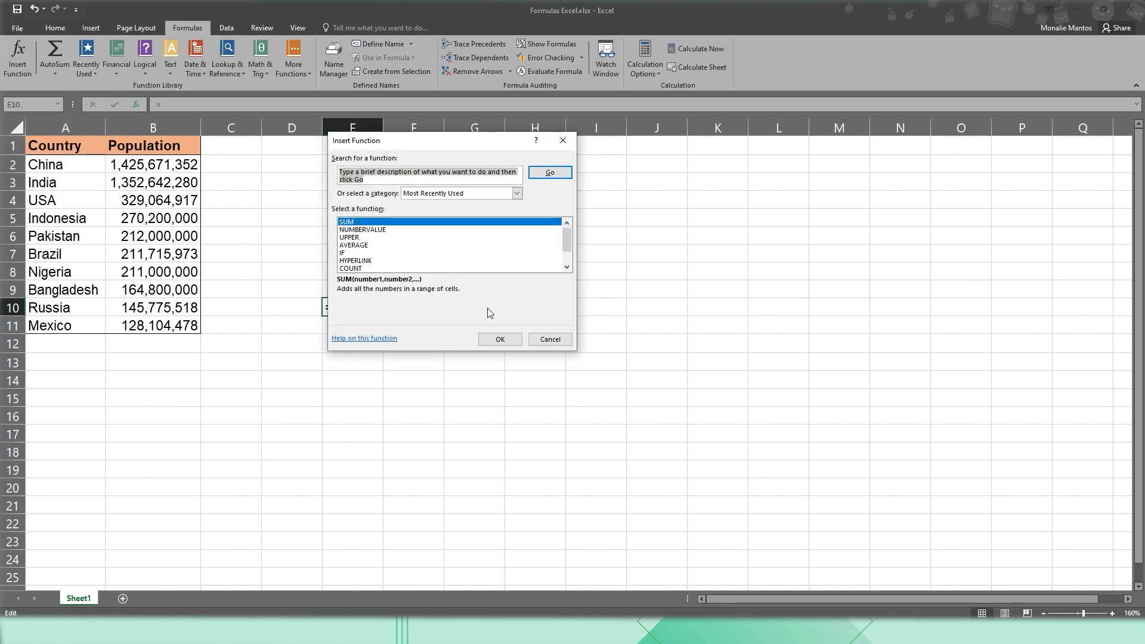
mouse_move(514, 255)
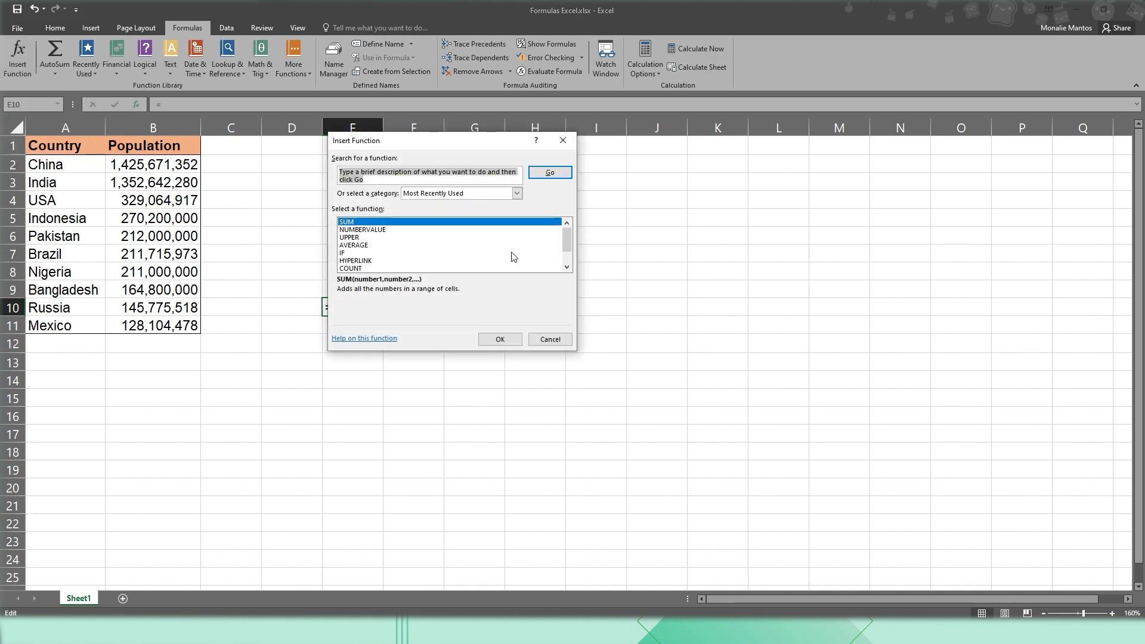
left_click(427, 175)
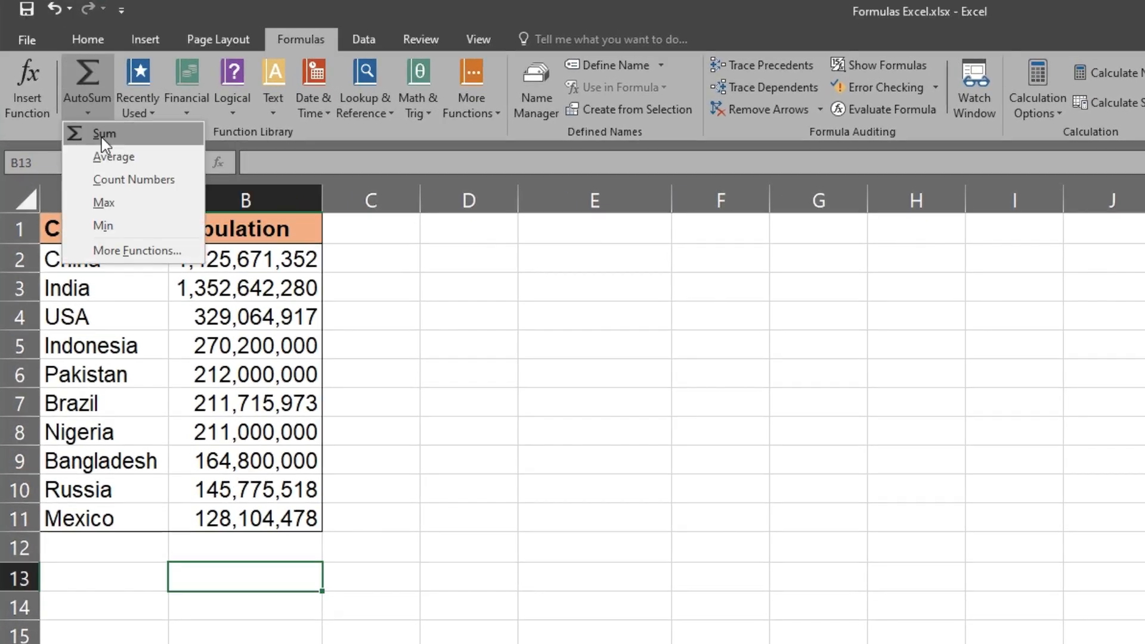
mouse_move(123, 255)
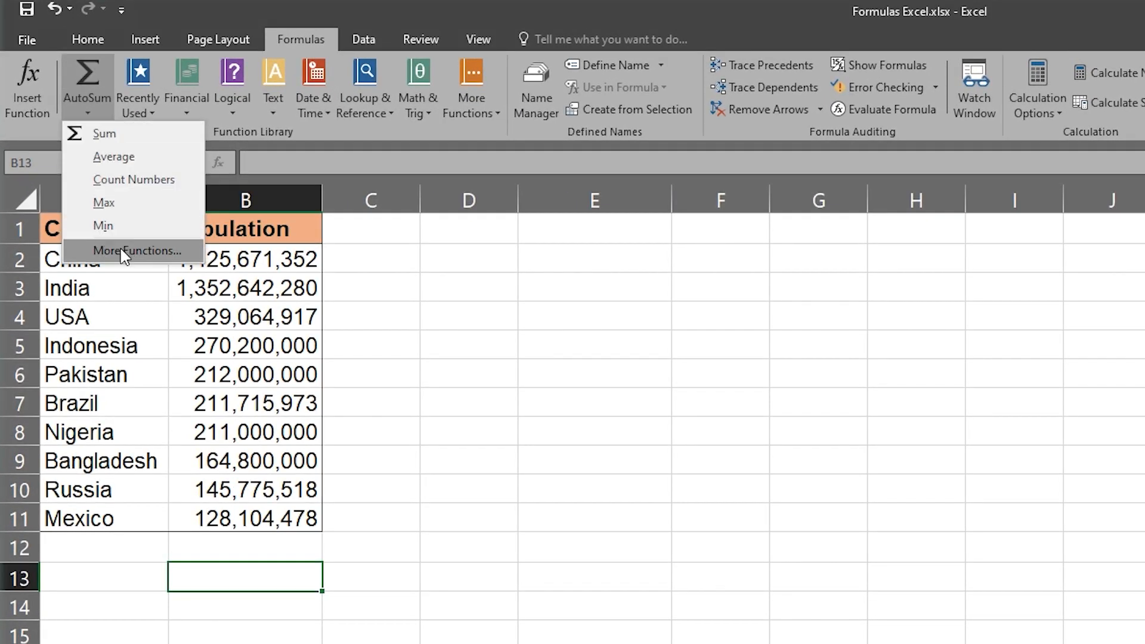
left_click(137, 251)
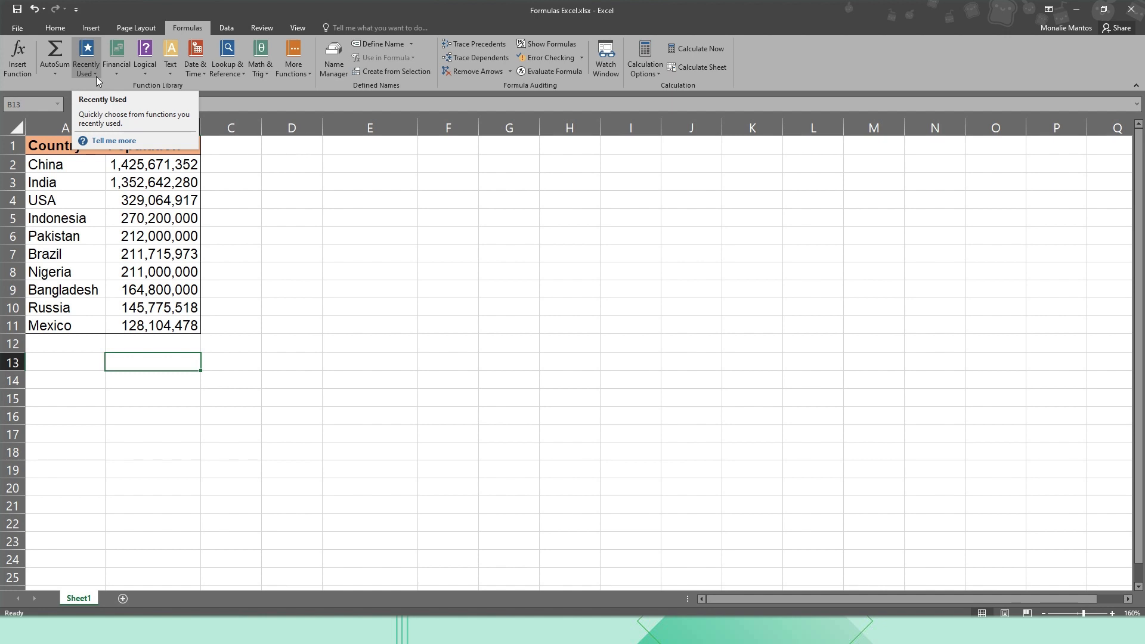
left_click(85, 58)
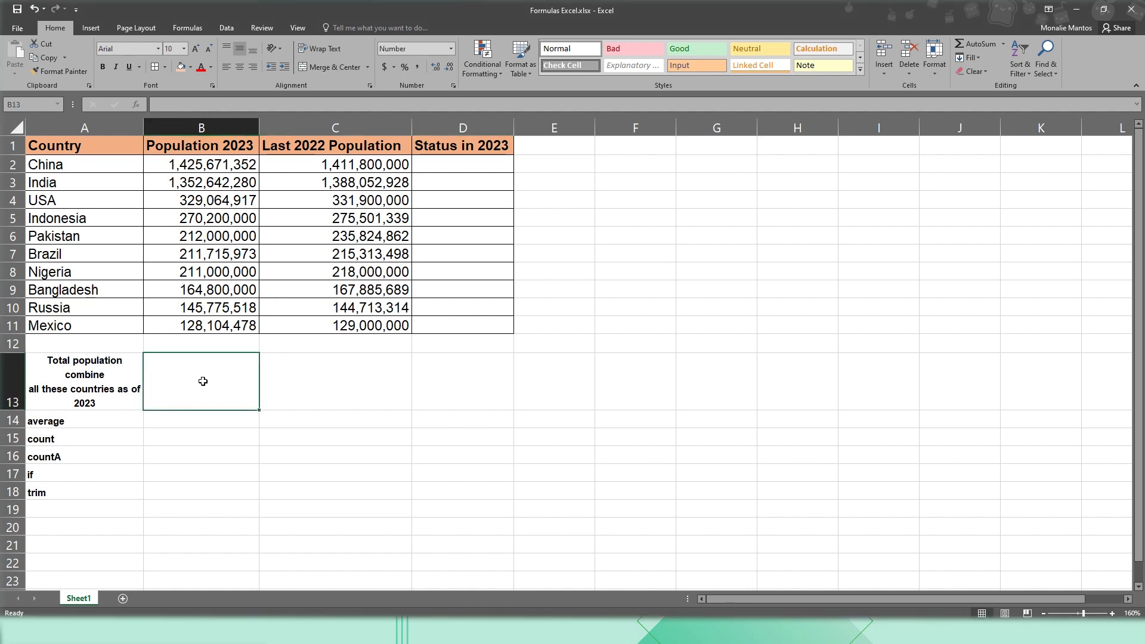
- Enter =SUM(B2:B11) in B13, totalling 4,450,974,518
type("=sum")
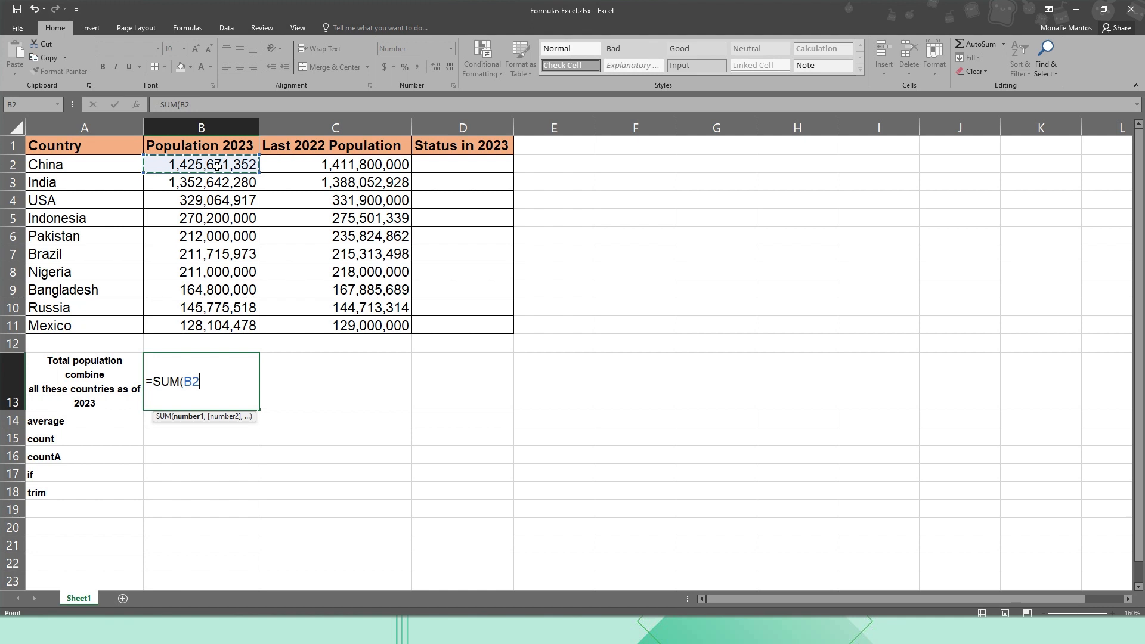
left_click_drag(200, 165, 215, 300)
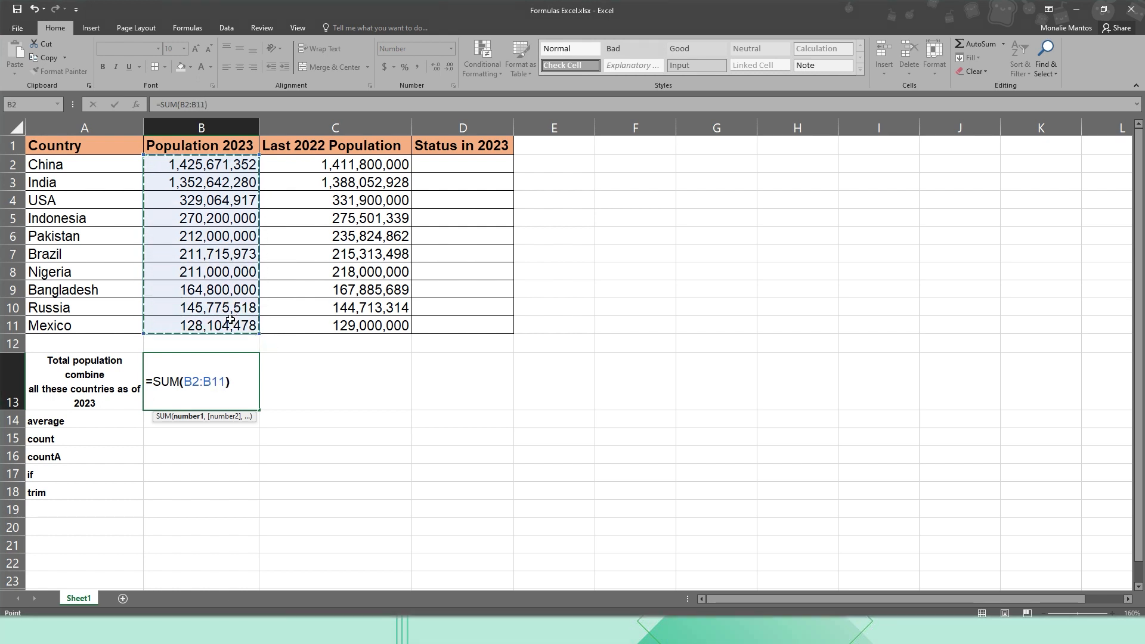
key("enter")
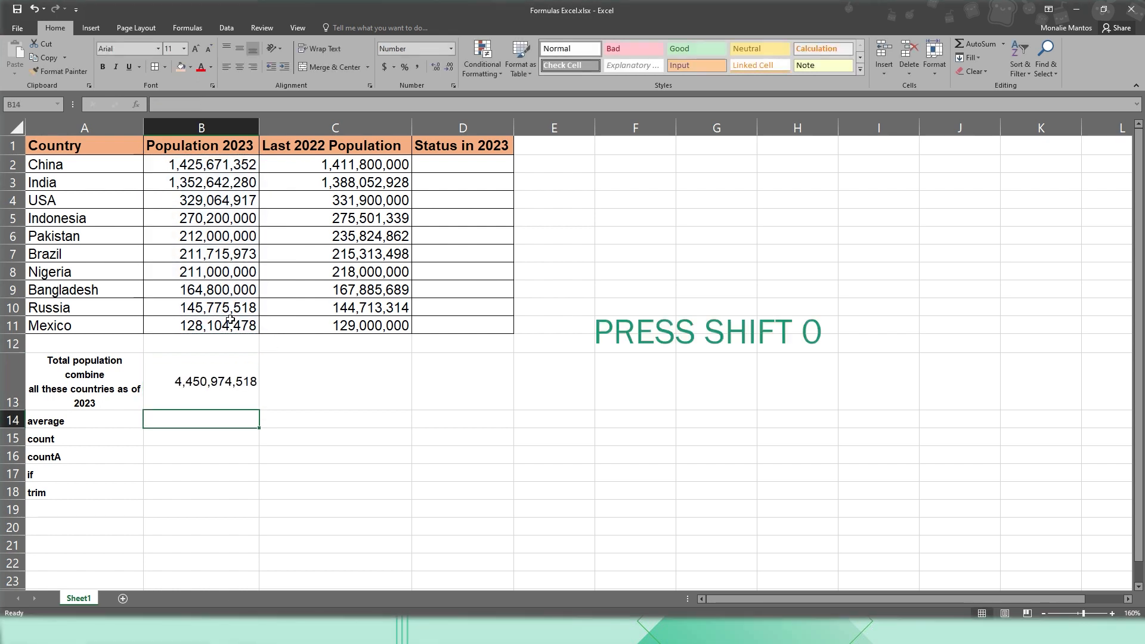
- Enter =AVERAGE(B2:B11) in B14, giving an average of 445,097,452
type("=")
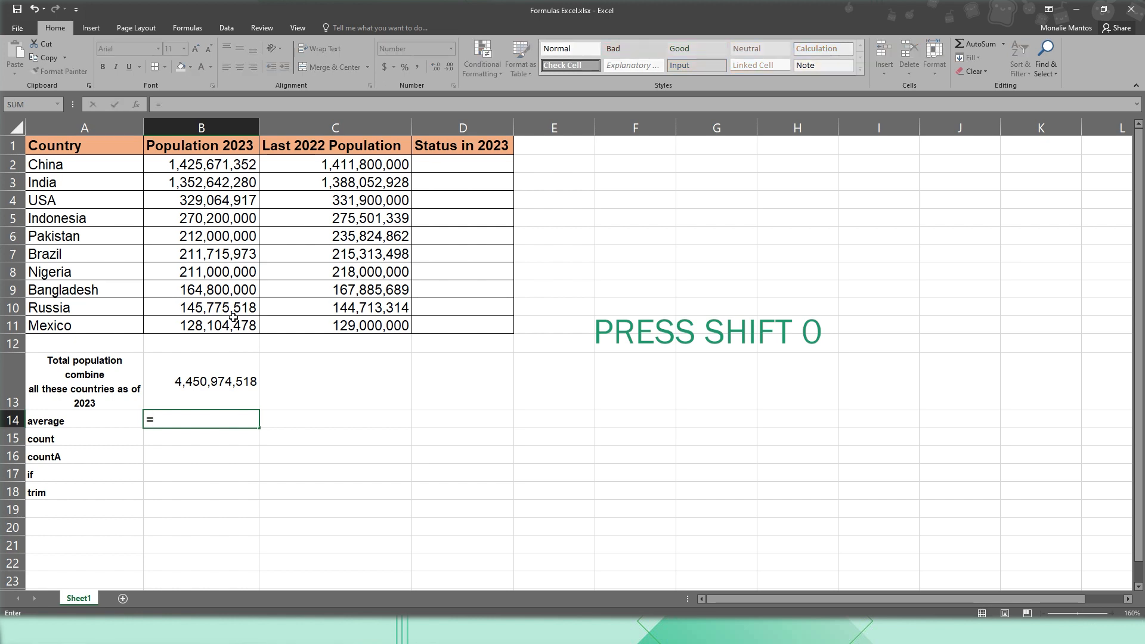
type("ave")
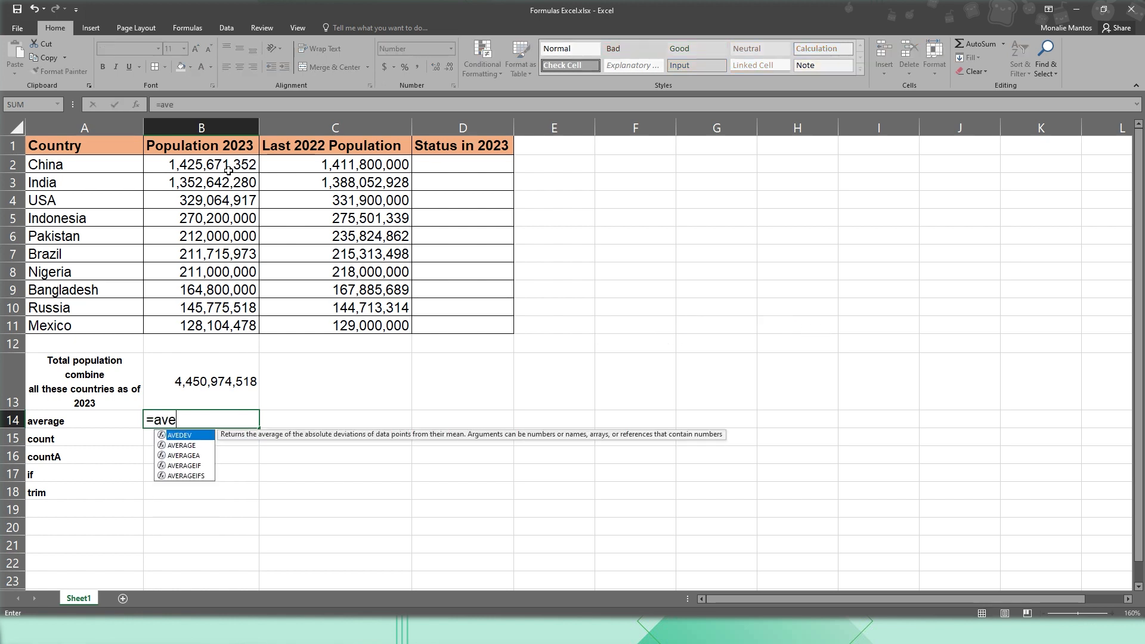
type("ra")
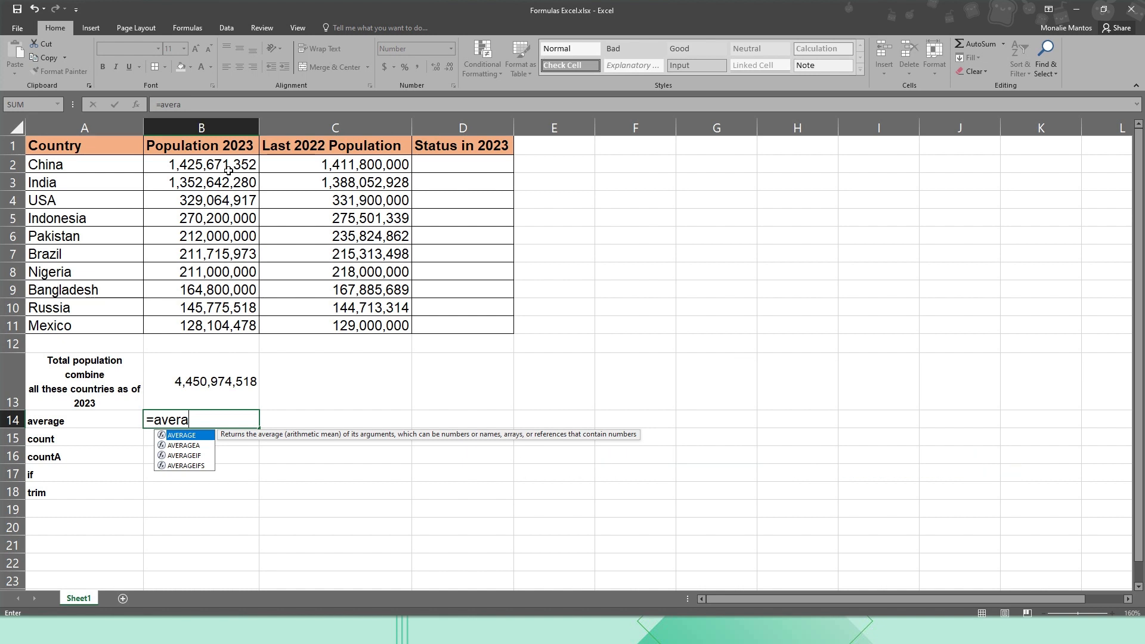
left_click(201, 164)
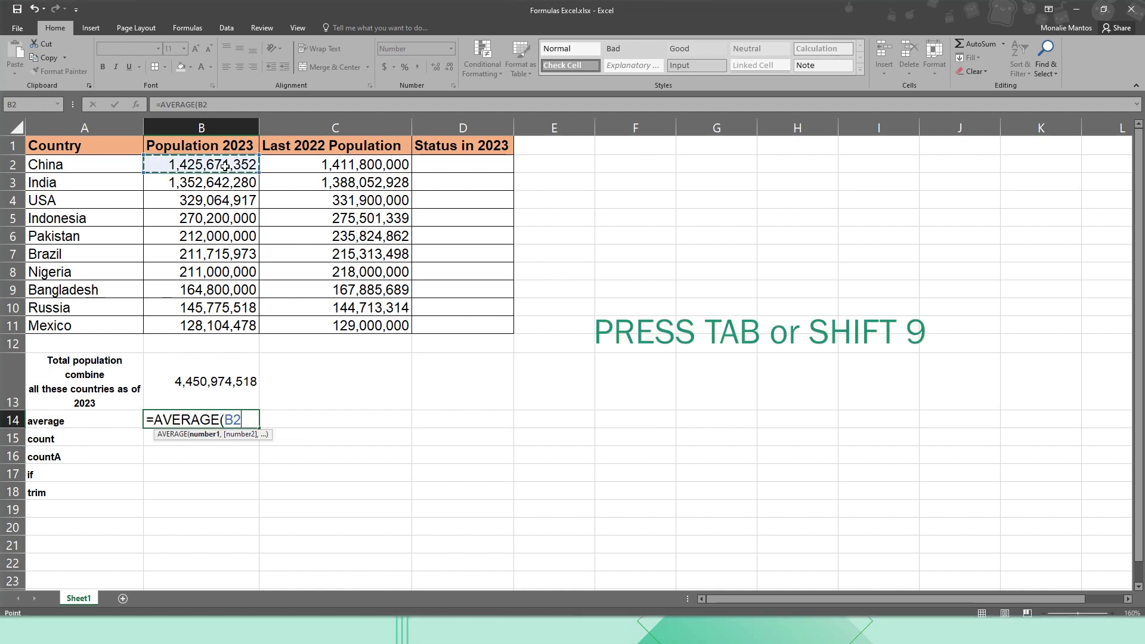
left_click_drag(201, 165, 201, 325)
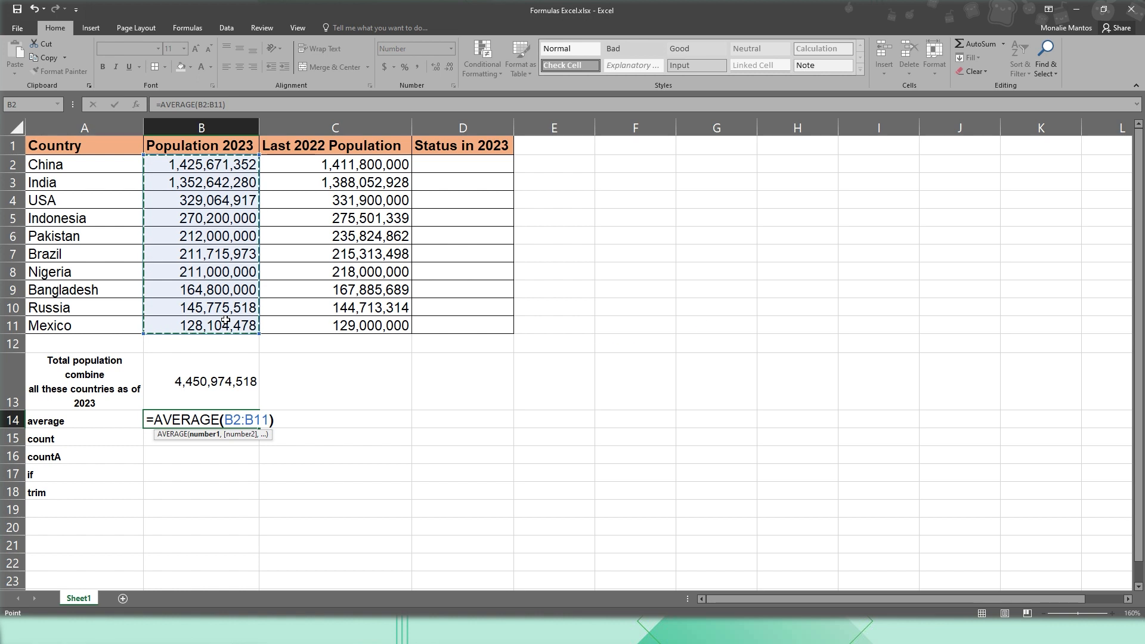
key("enter")
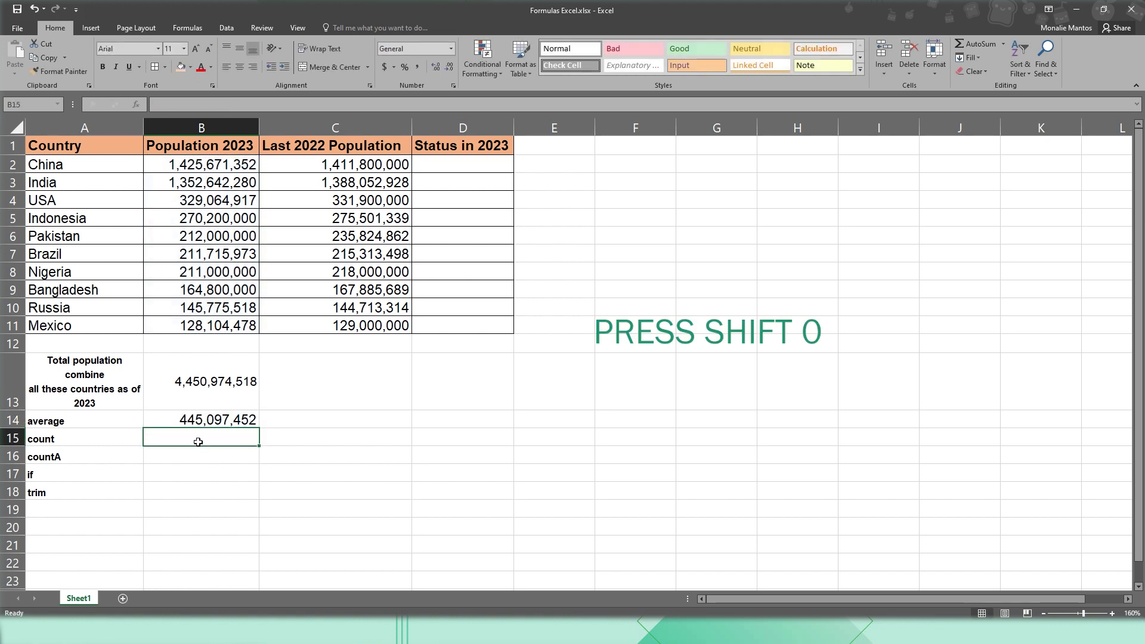
- Add =COUNT formulas over the 2023 and 2022 population columns, giving 10 and 0
type("=c")
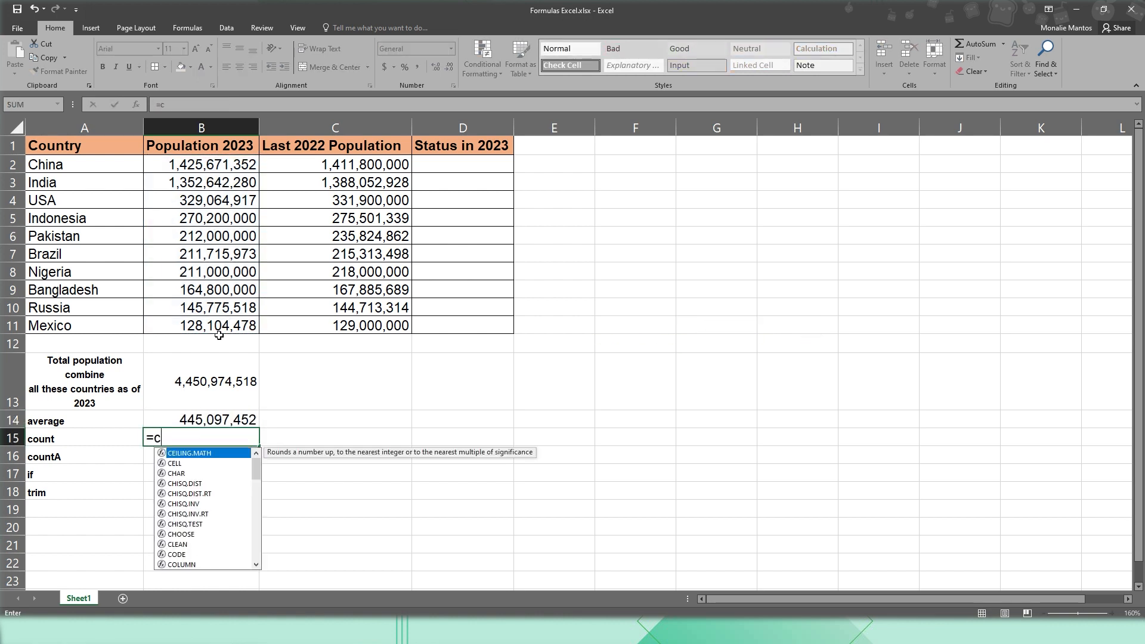
type("ount")
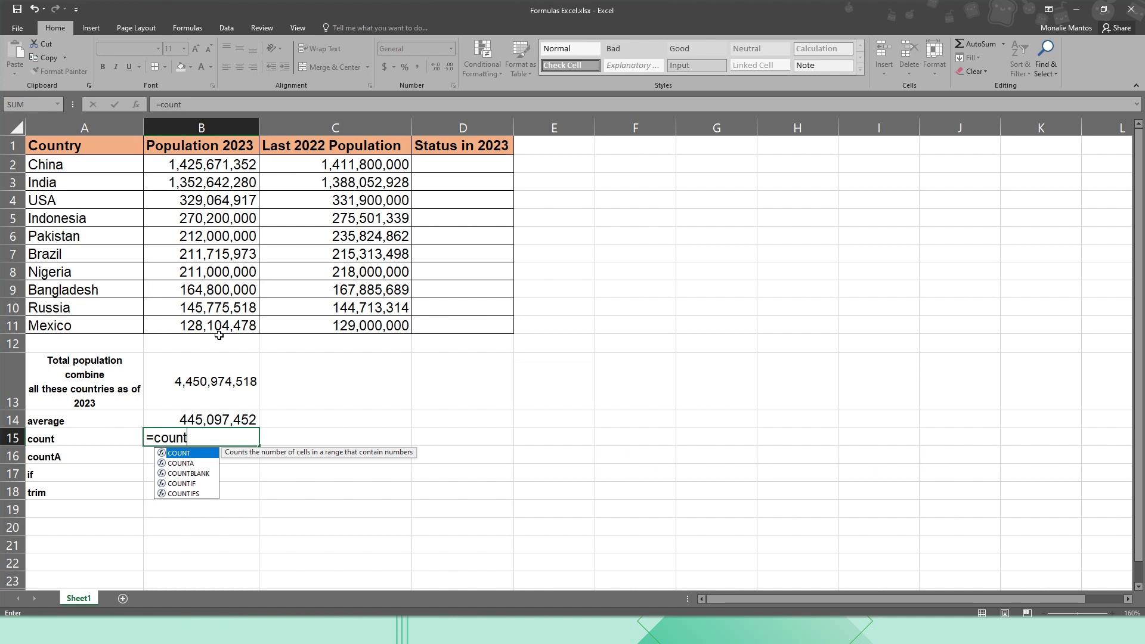
type("(")
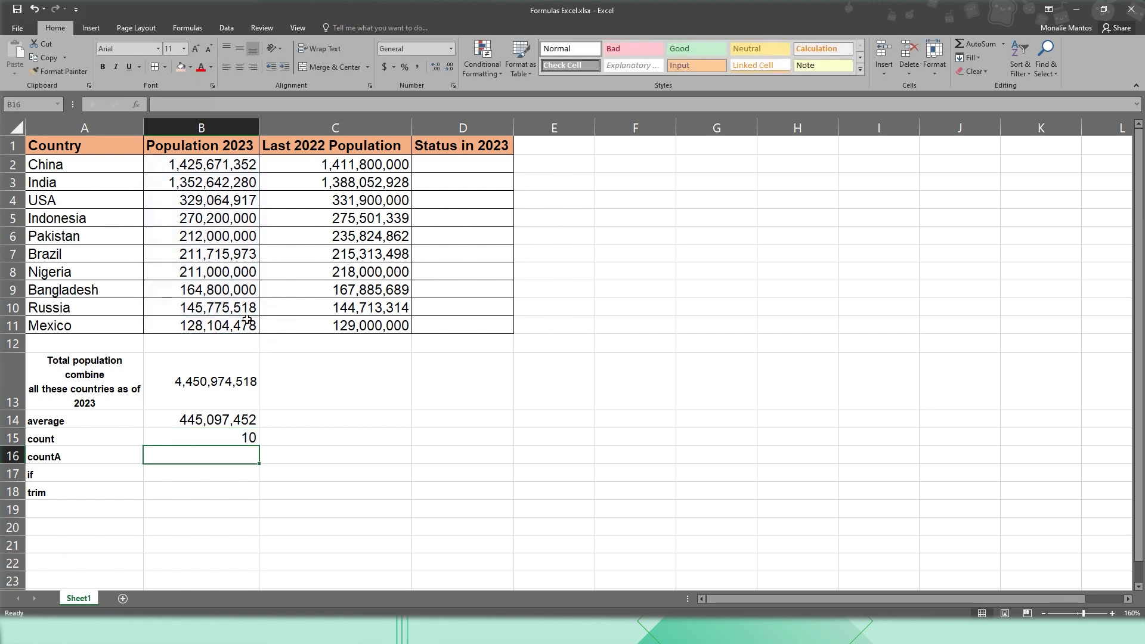
type("=coun")
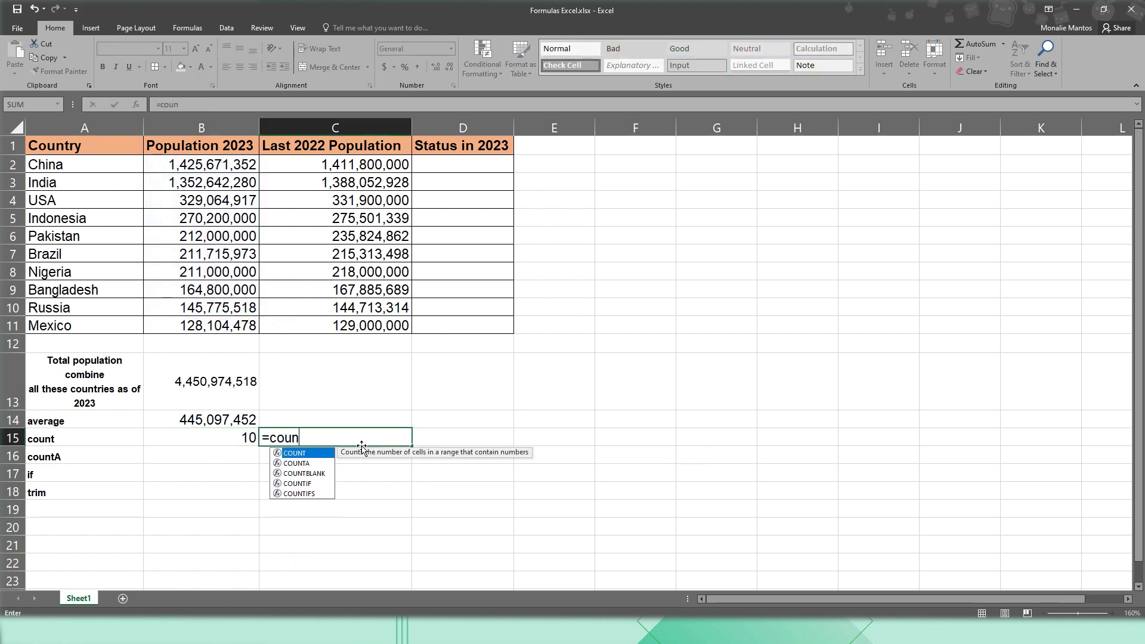
left_click_drag(84, 165, 84, 325)
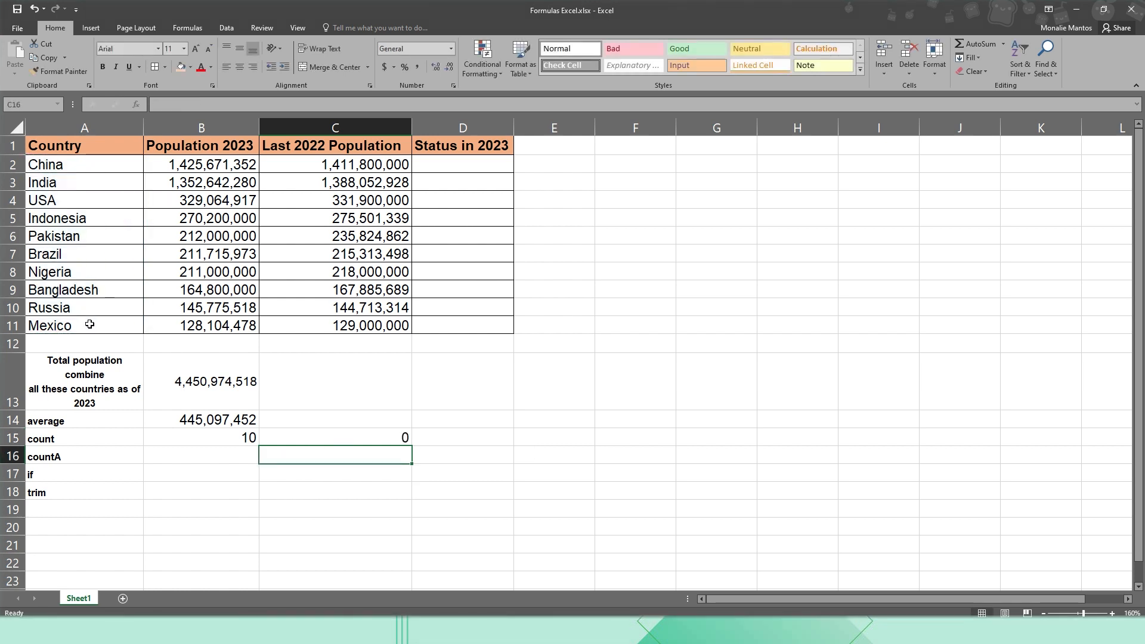
left_click(201, 455)
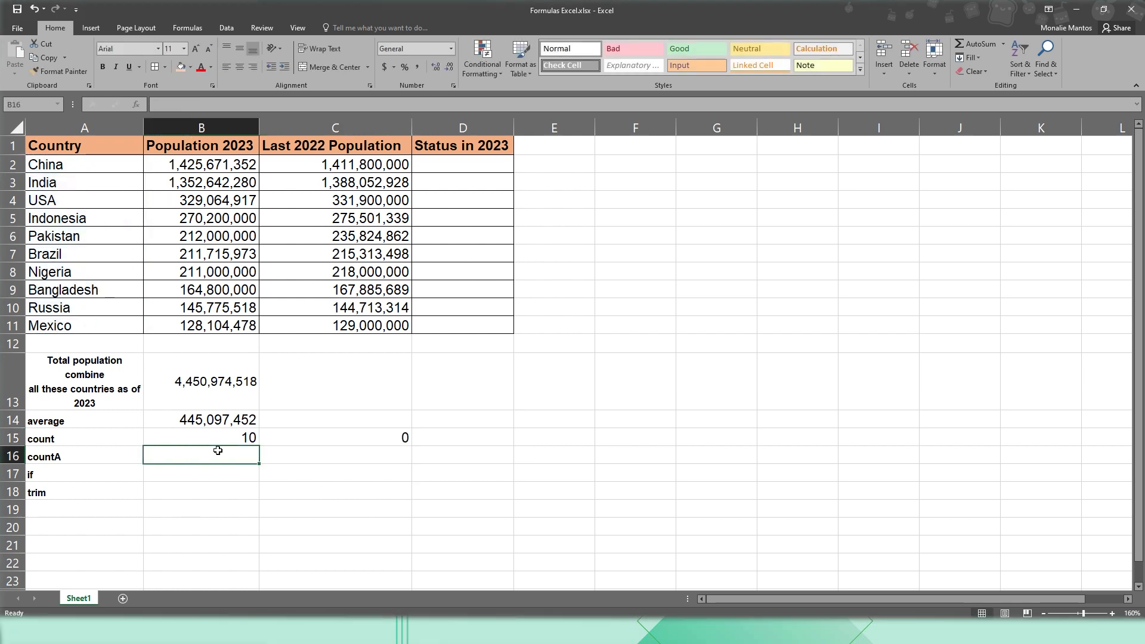
- Enter =COUNTA formulas in B16 and C16, showing 10 under both population columns
type("=counta")
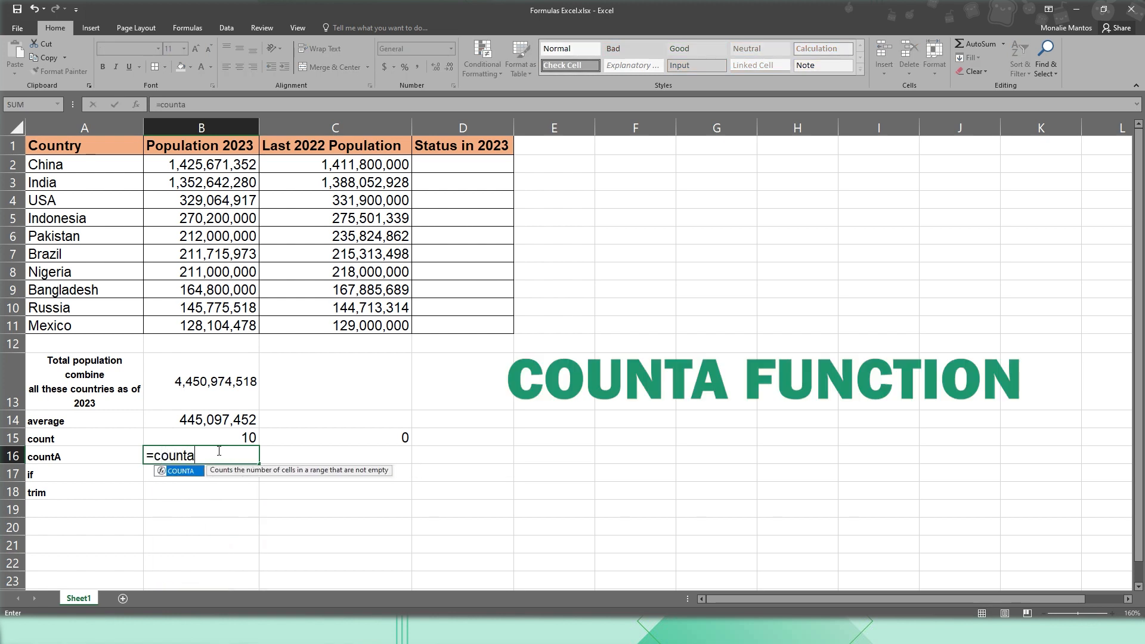
key("Tab")
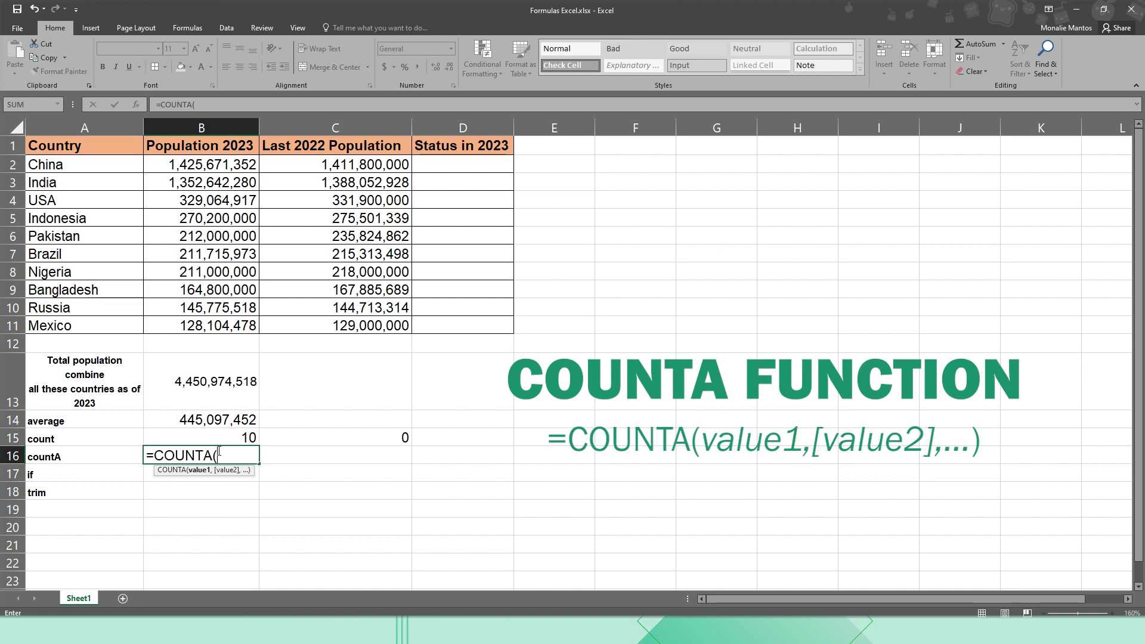
type("=co")
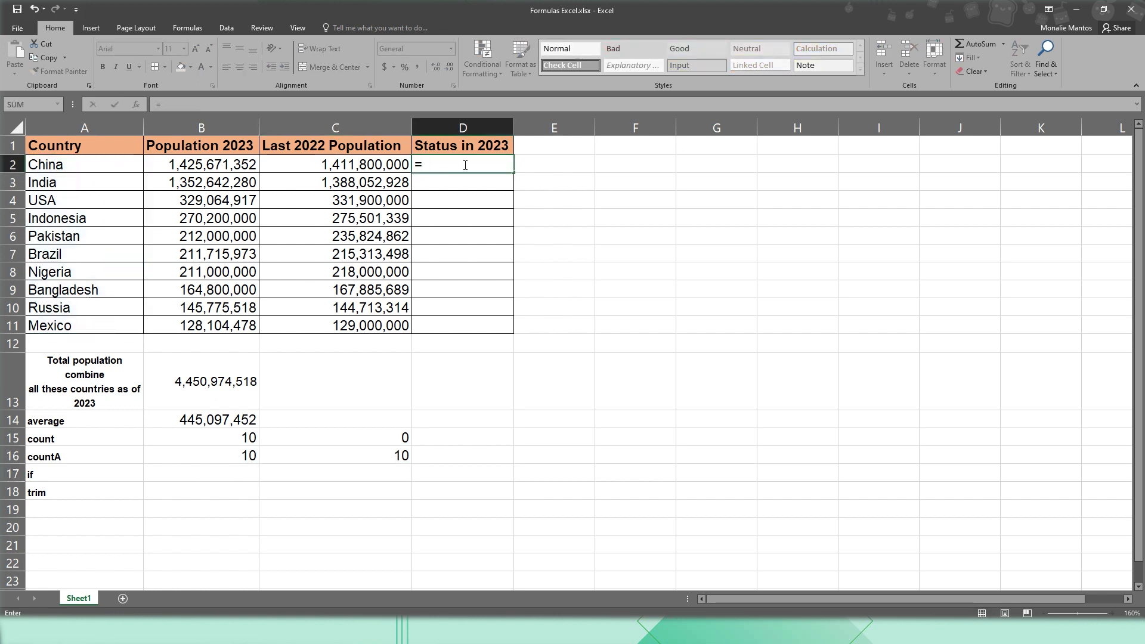
- Enter =IF(B2>C2,"Increase","Decrease") in D2 and drag it down to Mexico's row
type("if(")
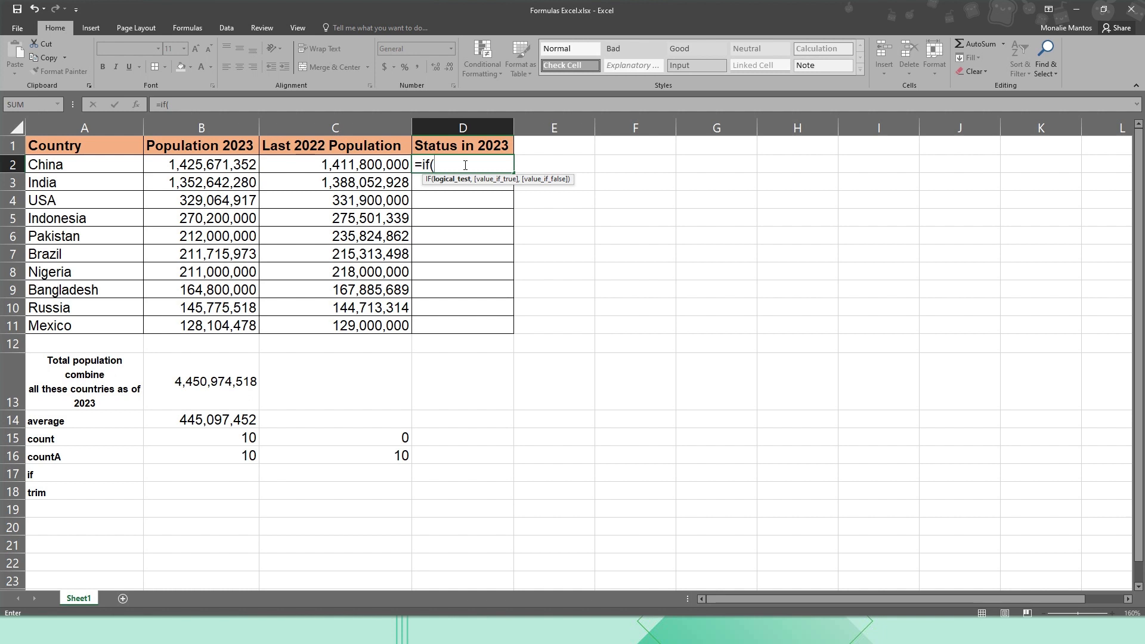
left_click(201, 165)
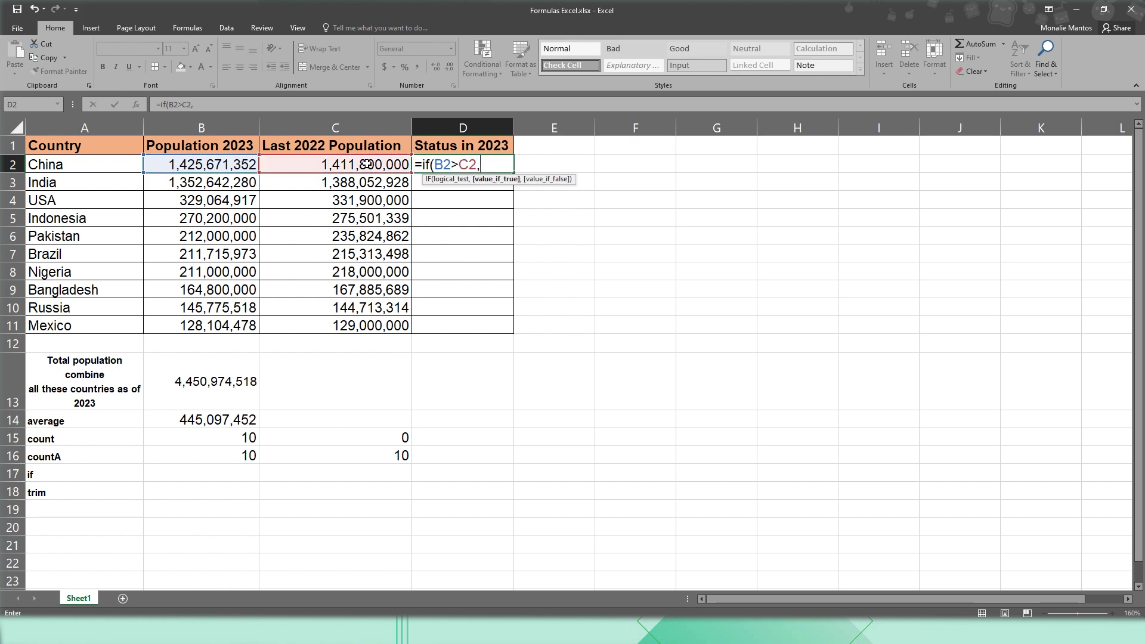
type("\"Increase")
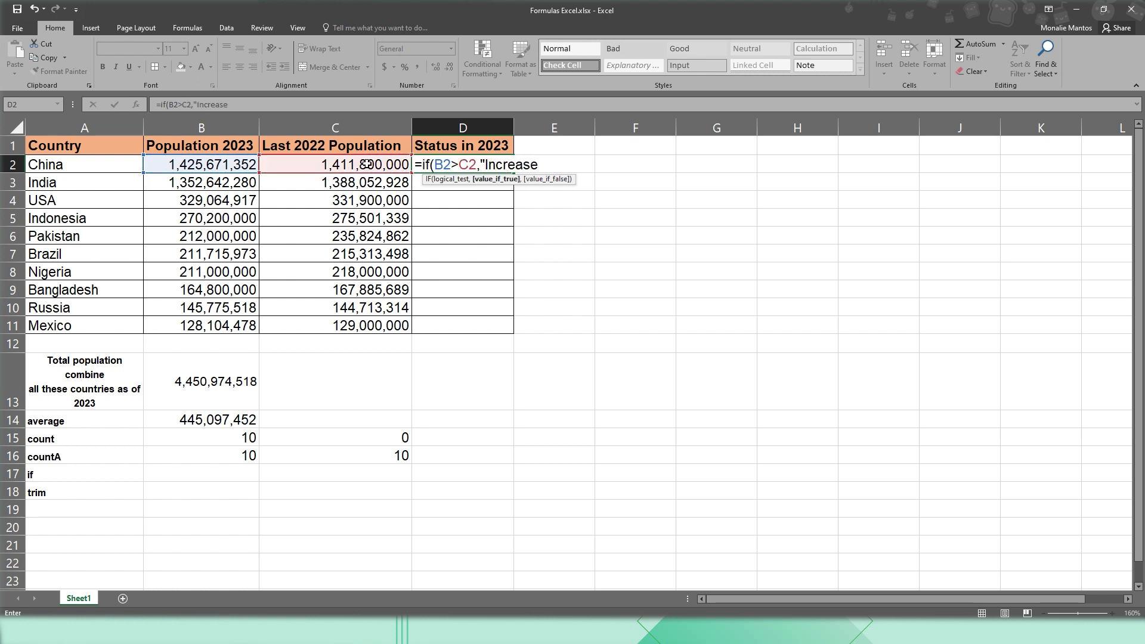
type(",\"D")
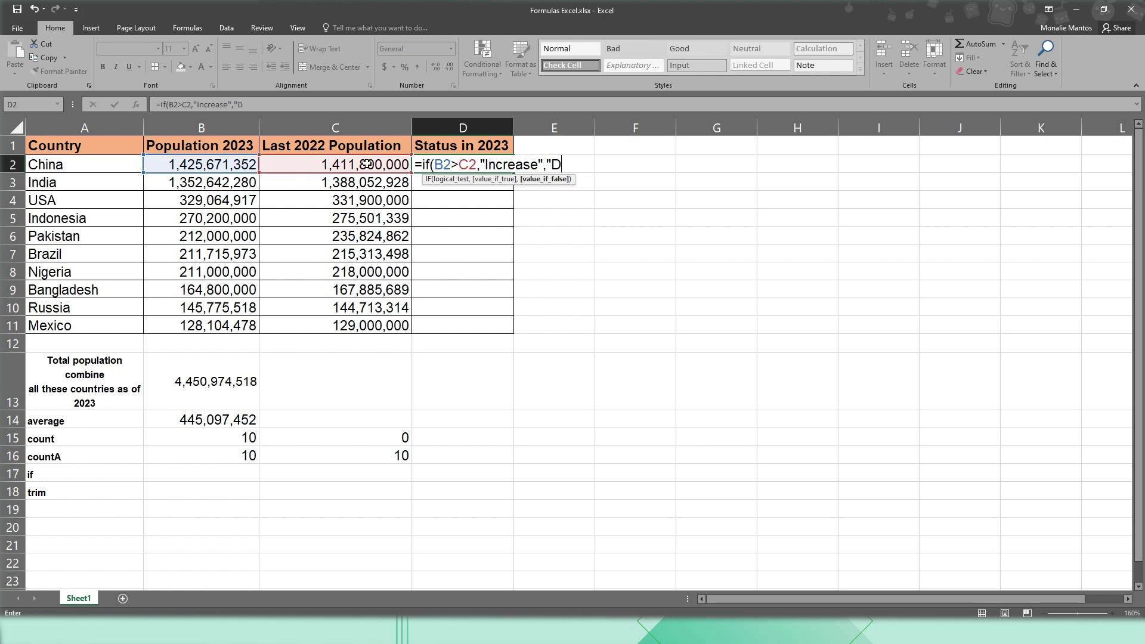
type("ecrease\")")
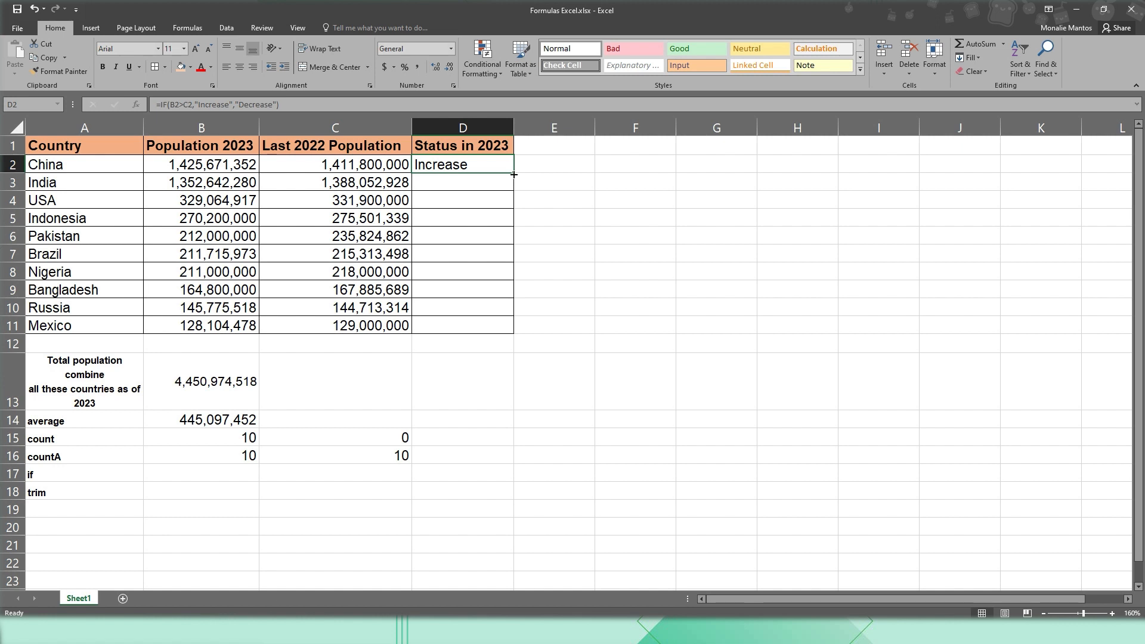
left_click_drag(513, 173, 492, 325)
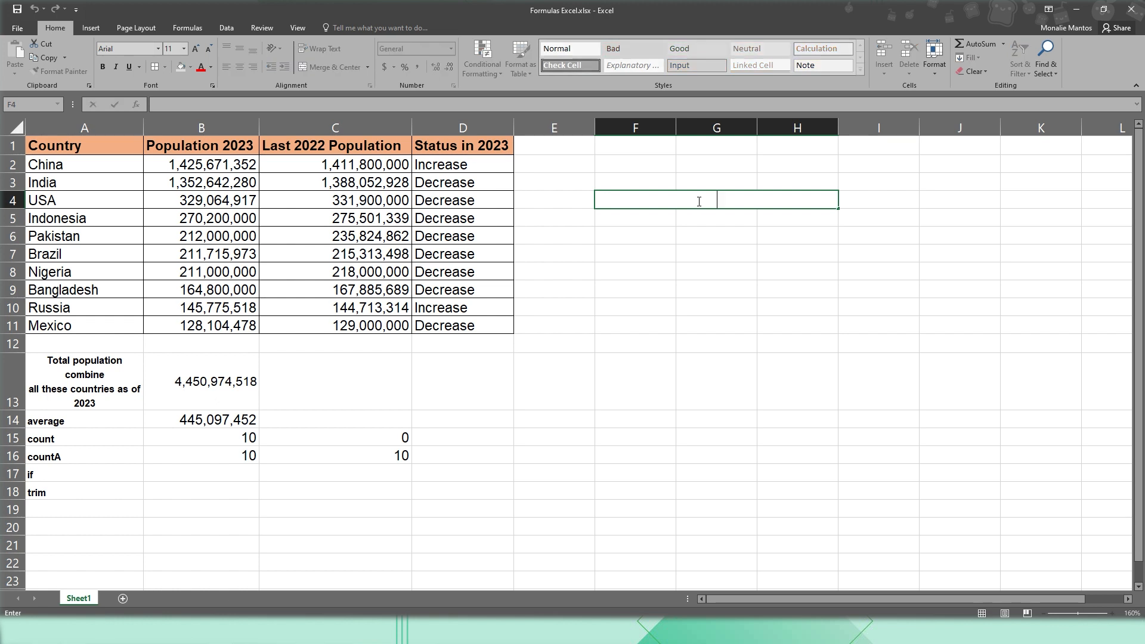
- Type the heading note 'HOW TO TRIM IN' beside the table
type("HOW  TO")
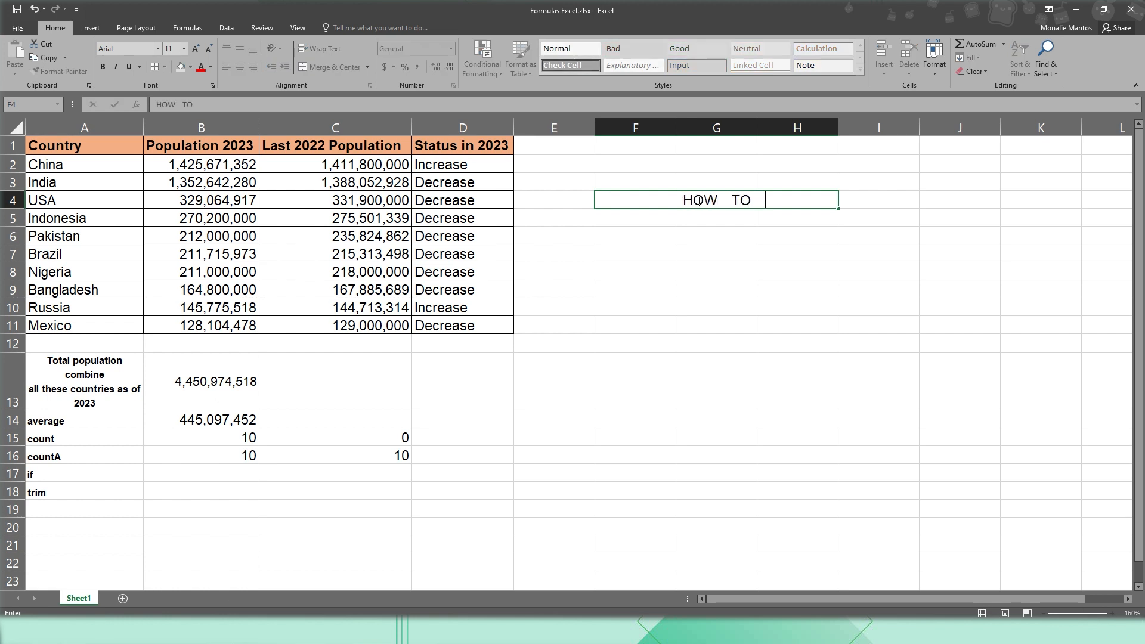
type("TRIM IN")
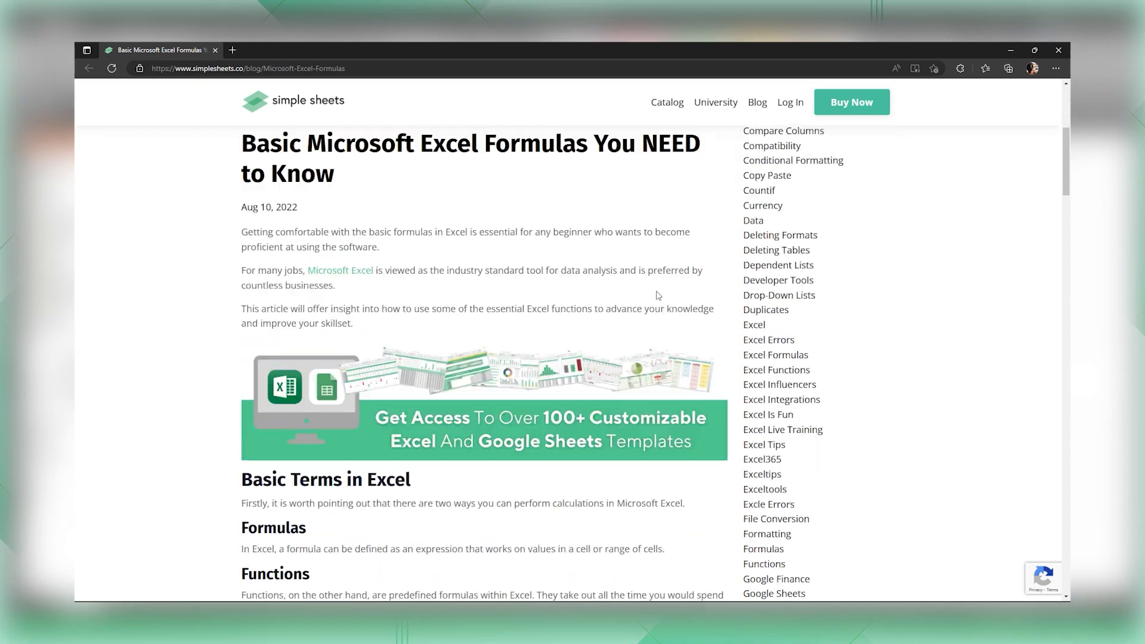
- Scroll the Simple Sheets article down to its essential Excel formulas list
scroll("down", 3)
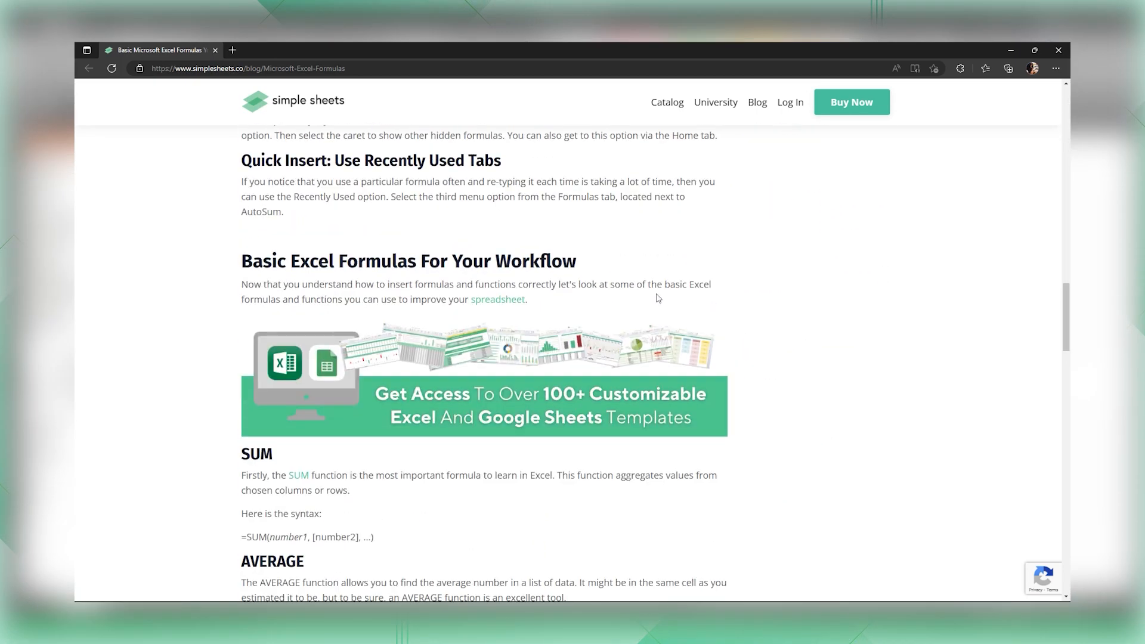
scroll("down", 3)
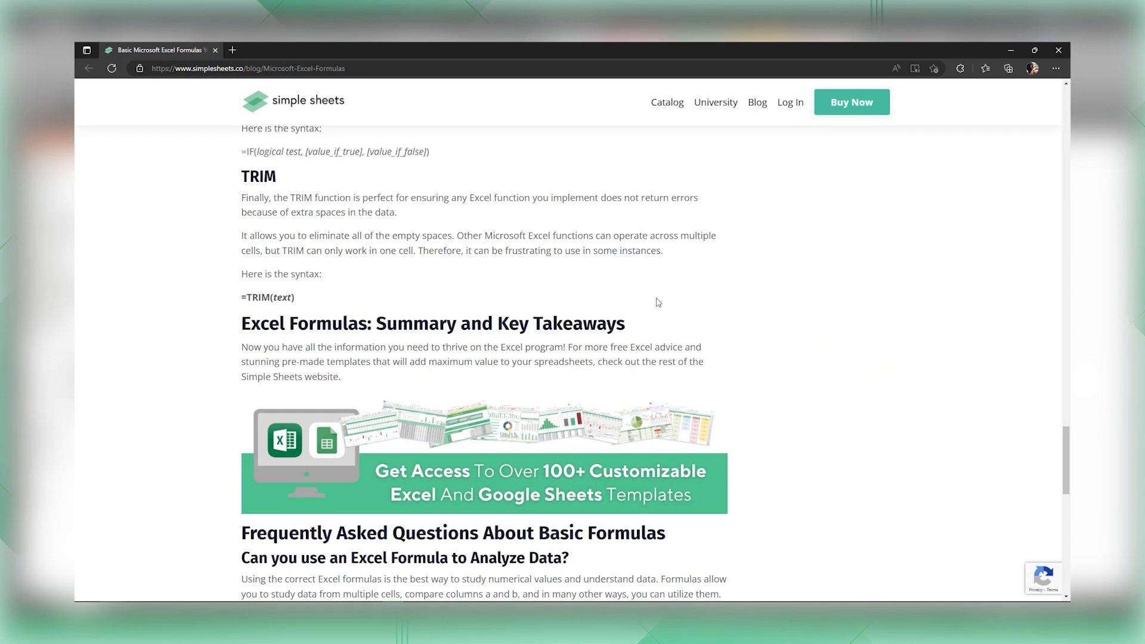
scroll("down", 3)
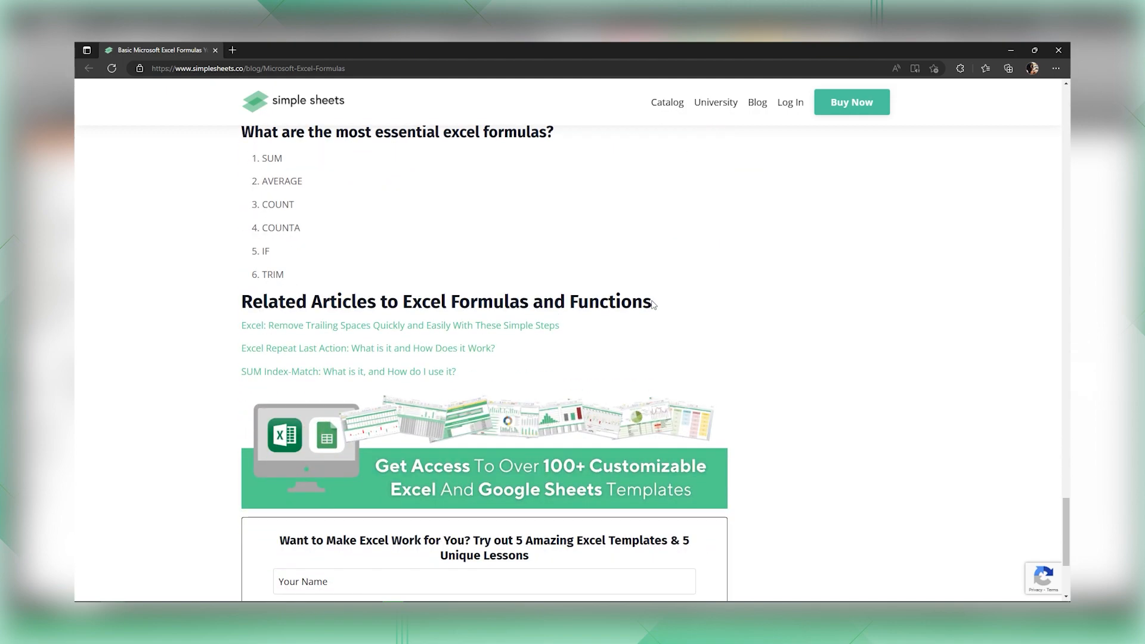